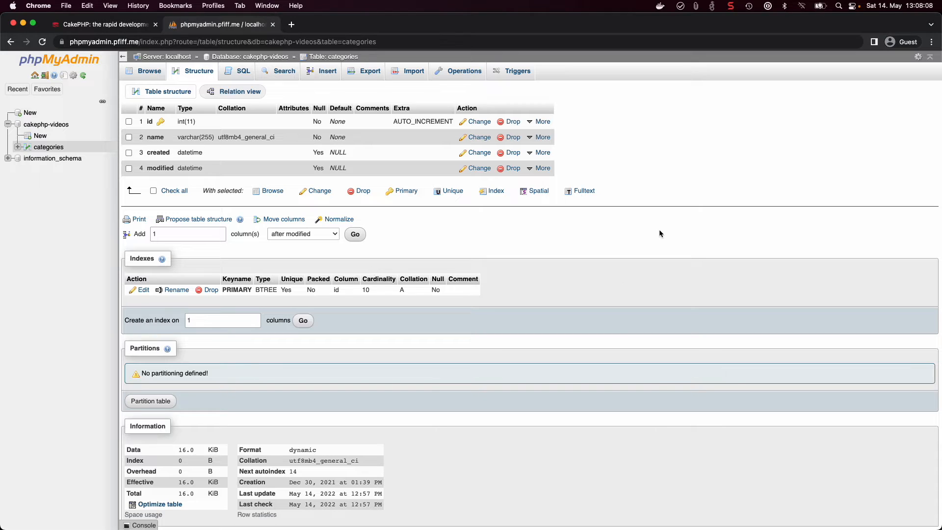
pyautogui.moveTo(701, 230)
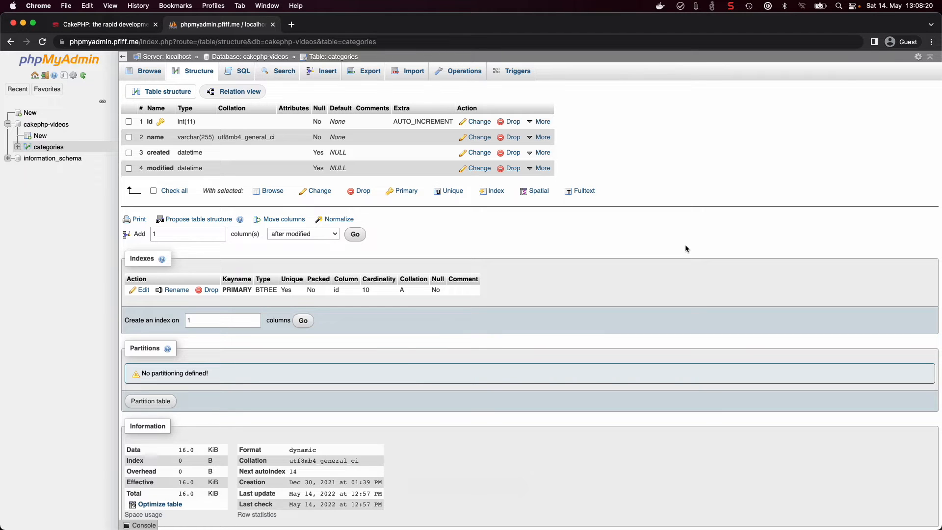
# Switch to the CakePHP tab showing the localhost:8765 welcome page
pyautogui.click(103, 24)
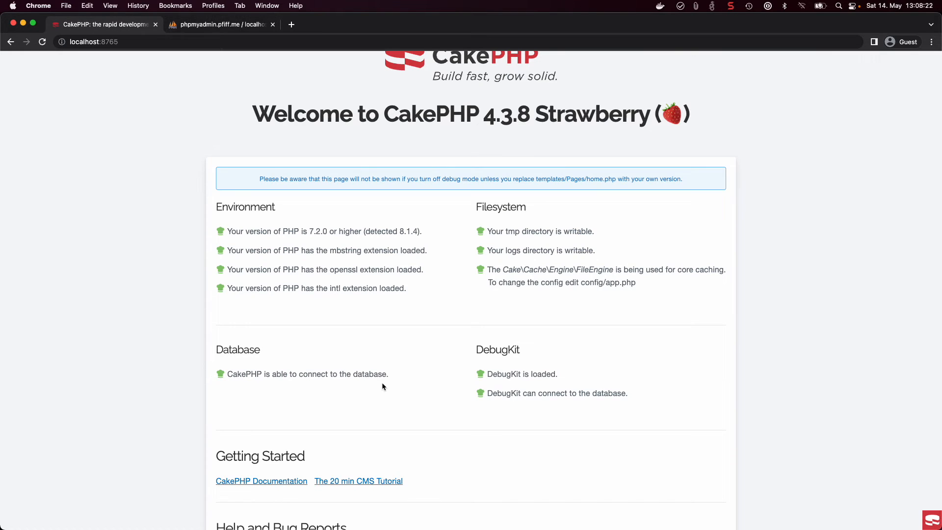
pyautogui.doubleClick(369, 374)
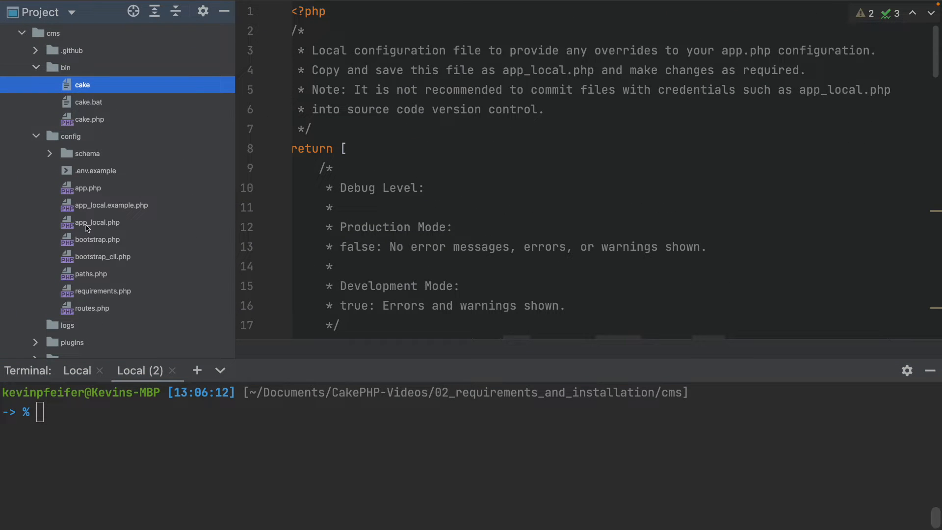
pyautogui.click(98, 222)
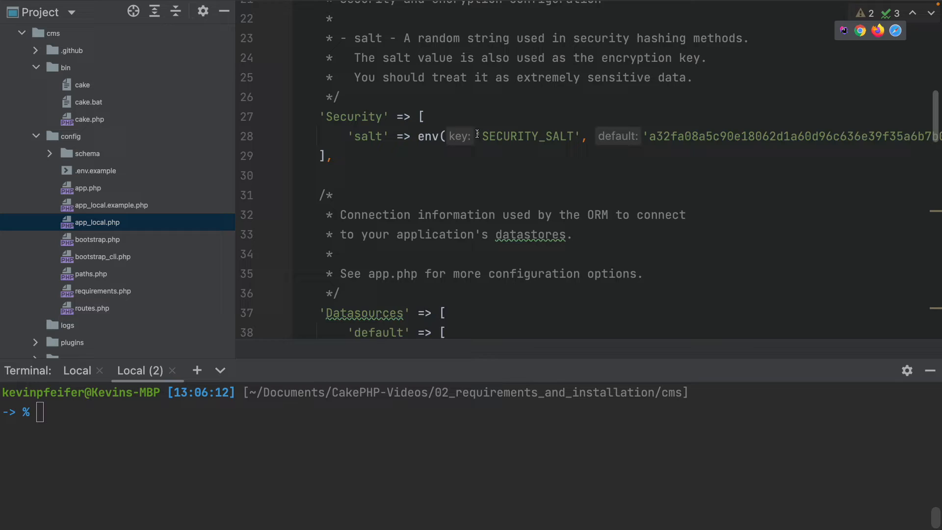
pyautogui.scroll(-3)
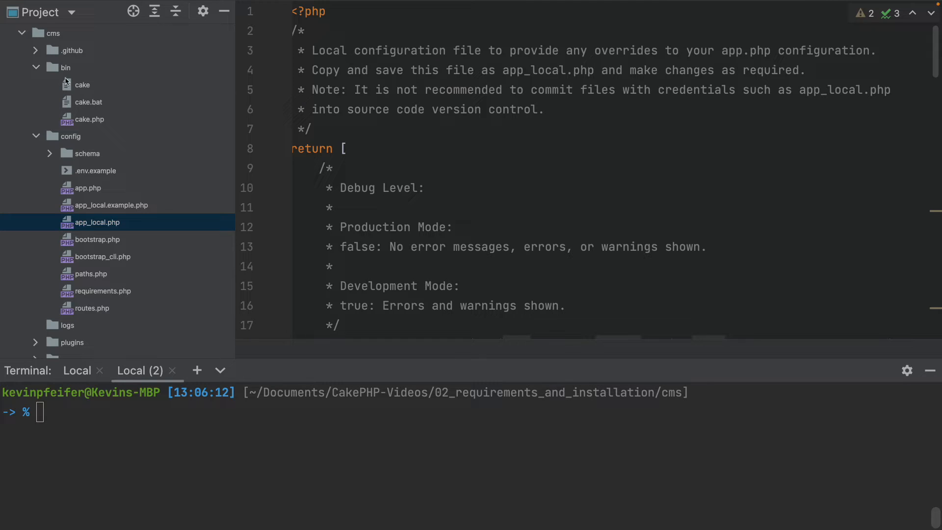
pyautogui.click(83, 84)
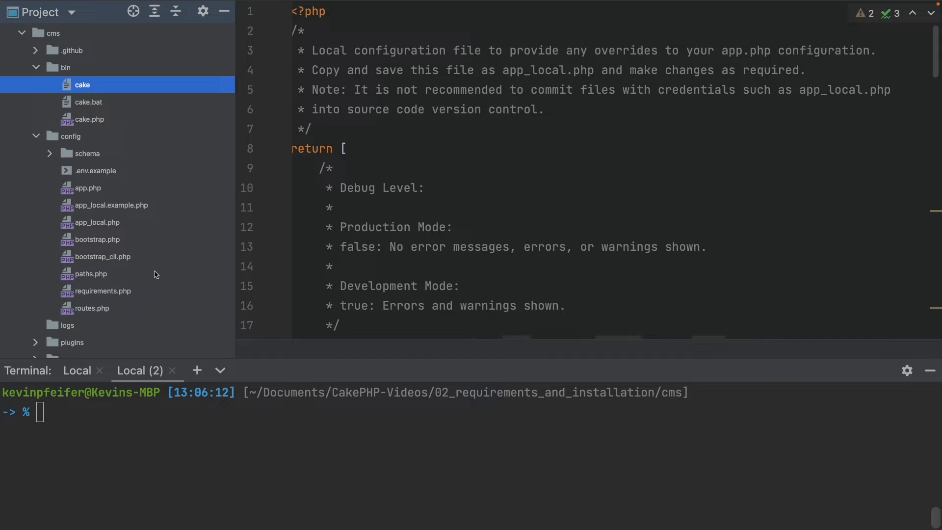
pyautogui.moveTo(209, 505)
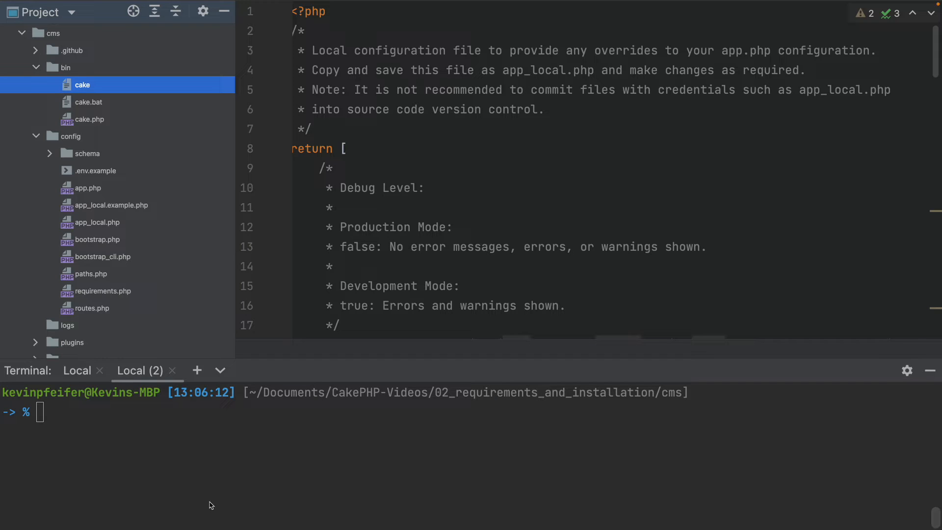
pyautogui.moveTo(254, 469)
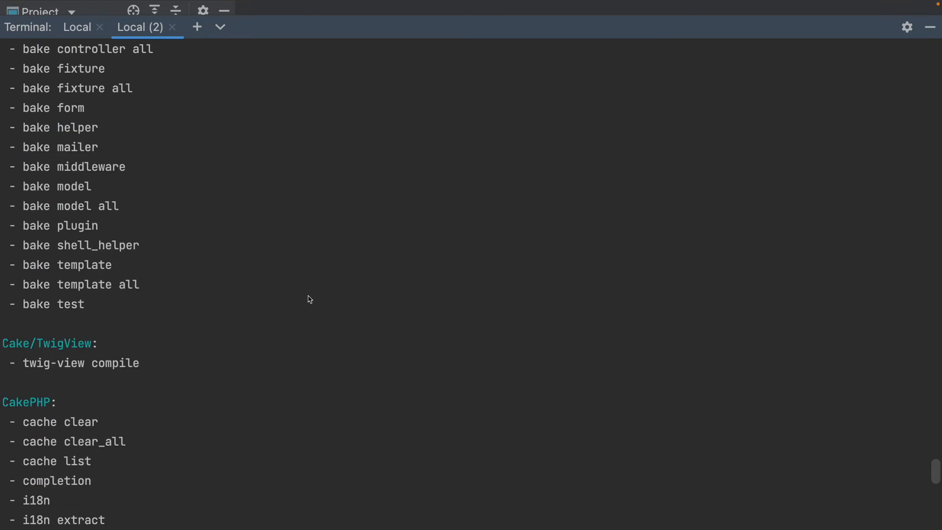
# Scroll back up through the bin/cake command listing in the terminal
pyautogui.scroll(3)
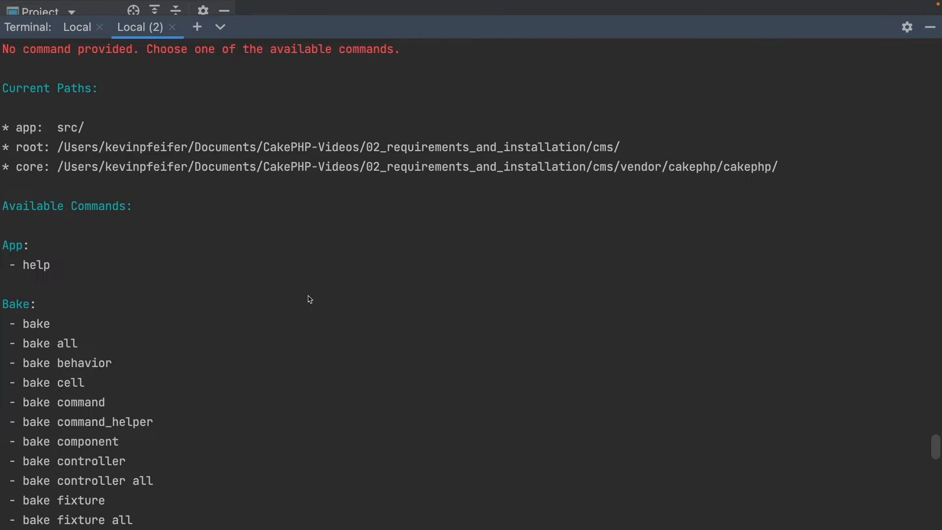
pyautogui.moveTo(100, 345)
pyautogui.write('bin/cake bake')
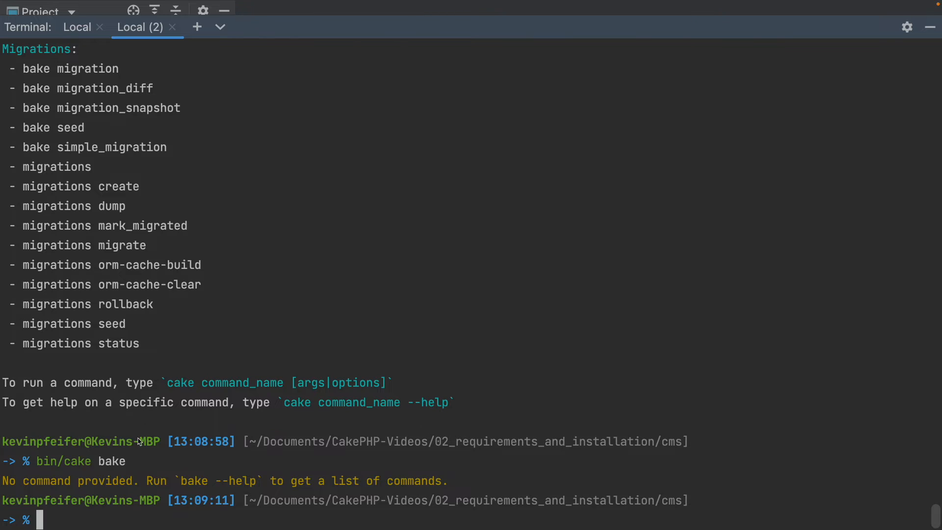
pyautogui.moveTo(170, 484)
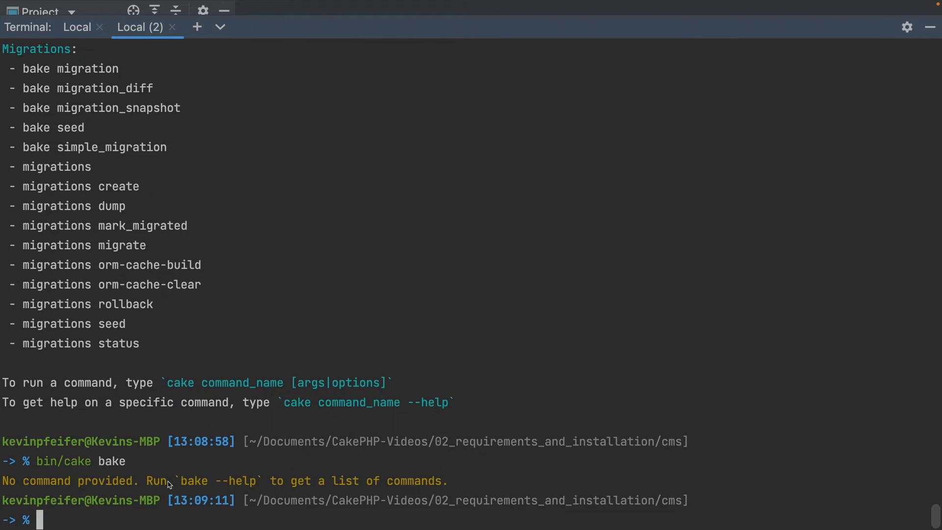
# Run bin/cake bake --help and scroll down through the listed bake subcommands
pyautogui.write('bin/cake bake --help')
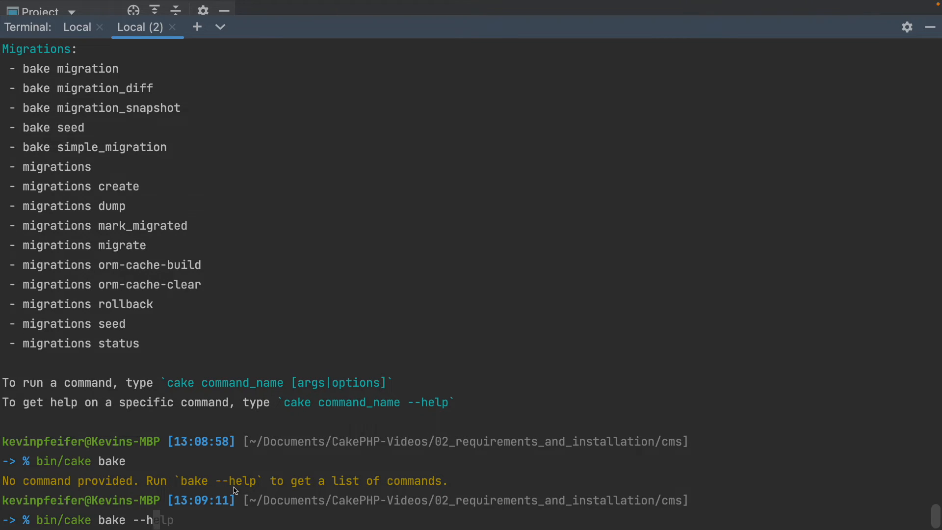
pyautogui.press('Return')
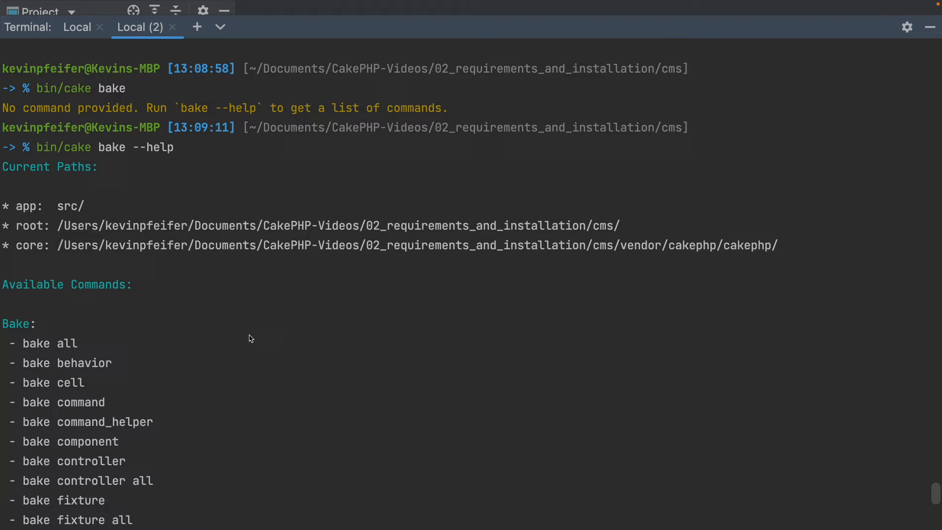
pyautogui.scroll(-3)
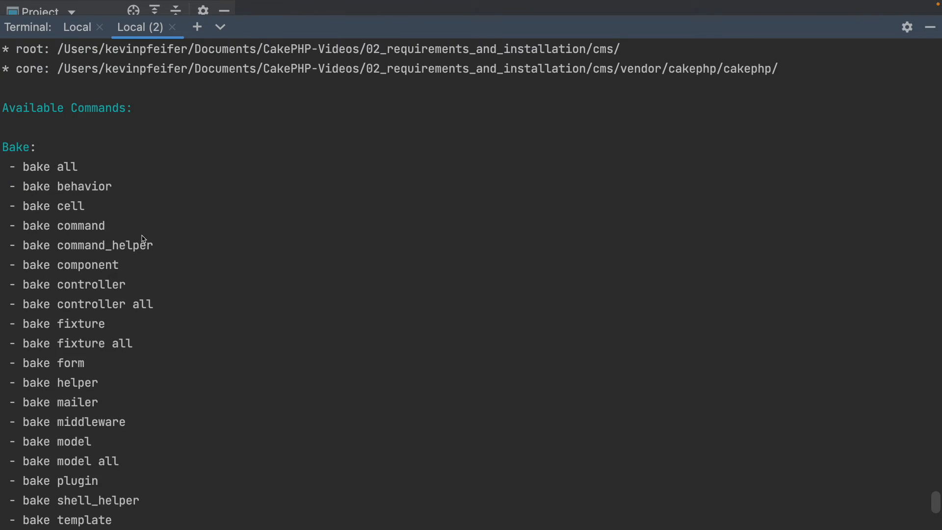
pyautogui.moveTo(83, 167)
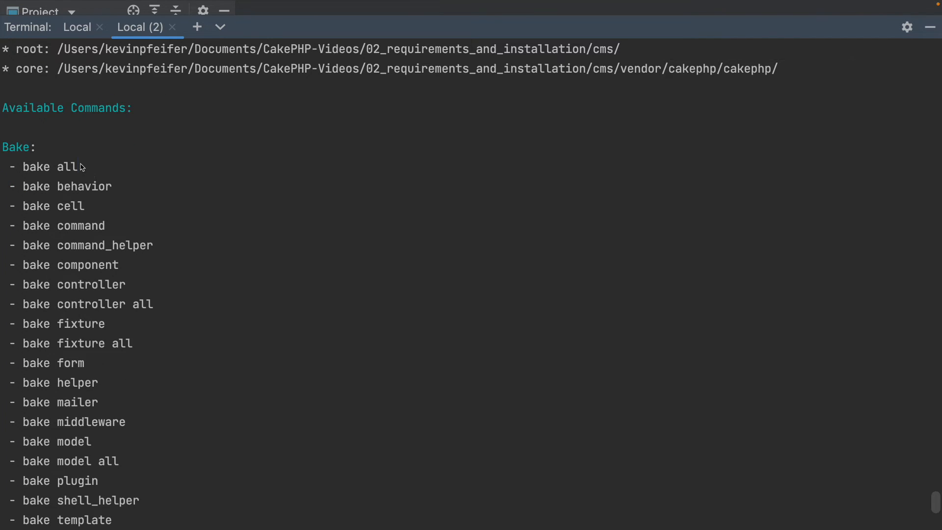
pyautogui.scroll(-3)
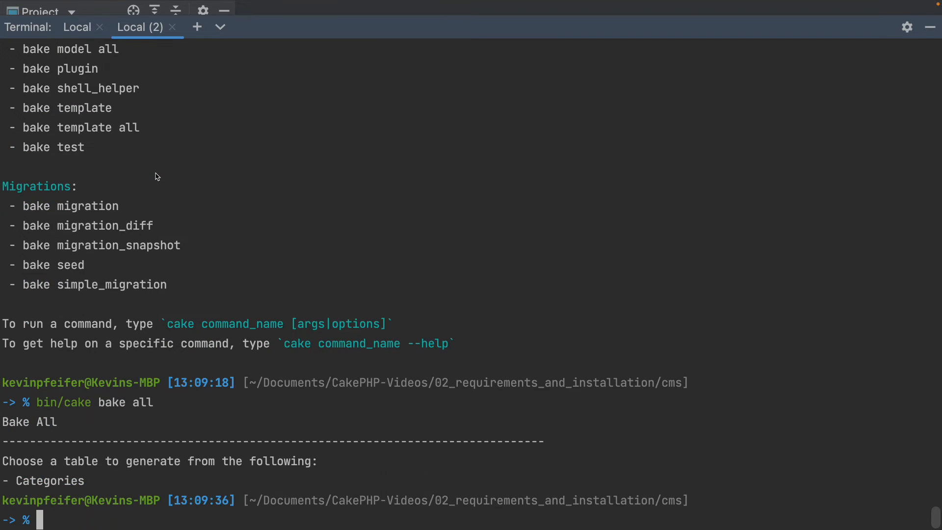
pyautogui.moveTo(192, 312)
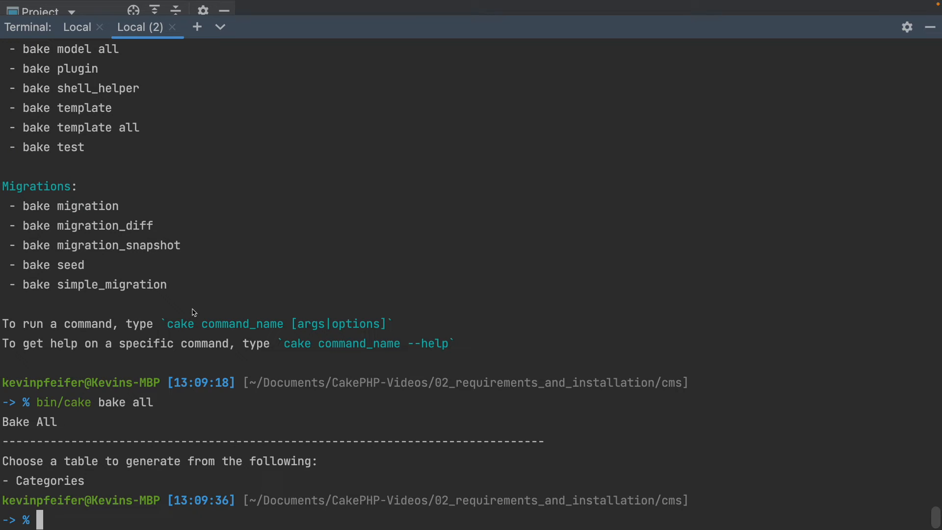
pyautogui.moveTo(237, 431)
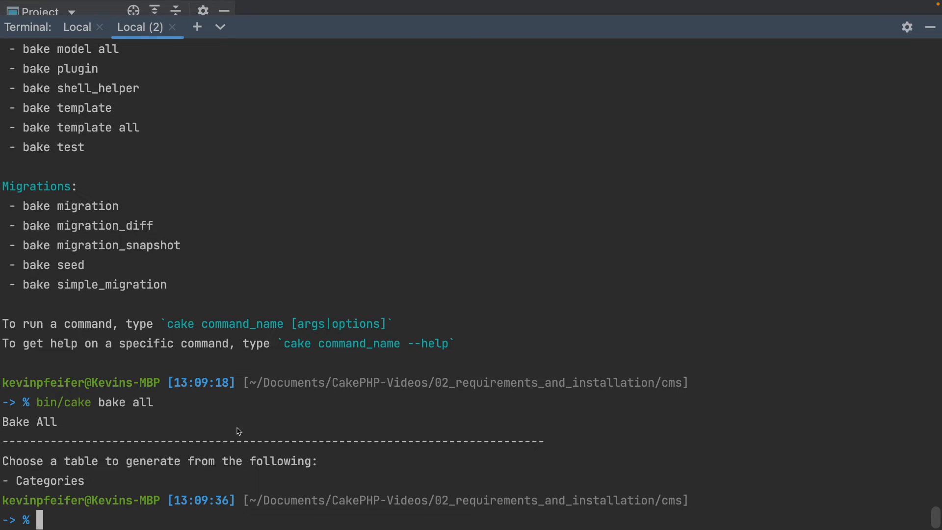
# Select the Categories table name in bake all's terminal output
pyautogui.doubleClick(51, 481)
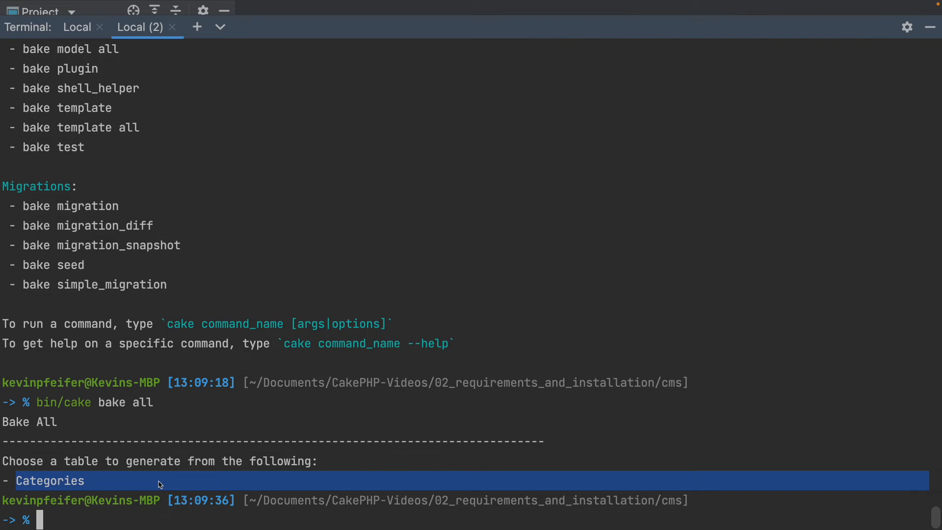
pyautogui.moveTo(173, 484)
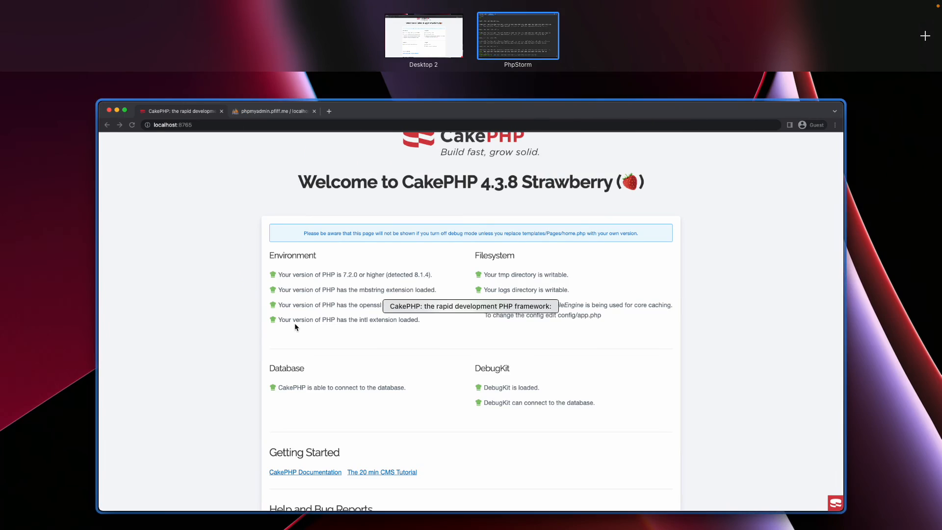
# Bring Chrome forward and append /categories to the app's address
pyautogui.click(423, 34)
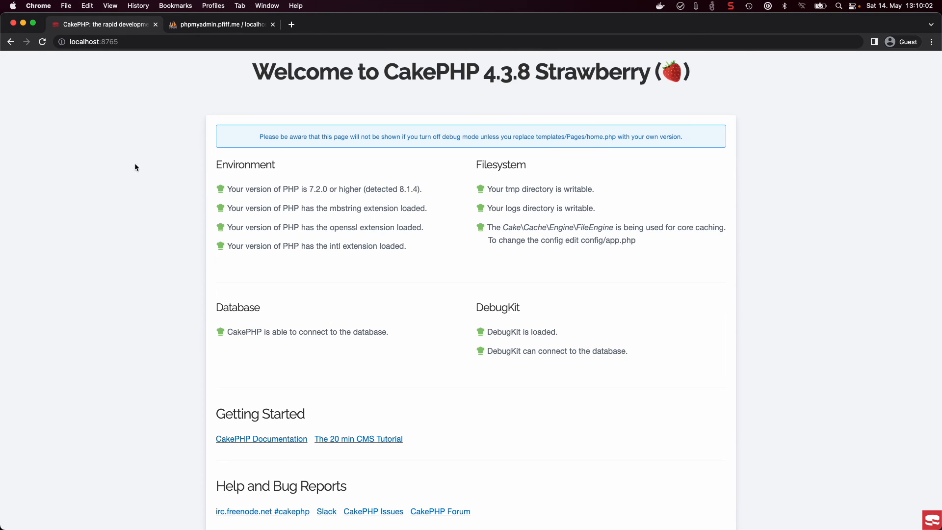
pyautogui.click(121, 41)
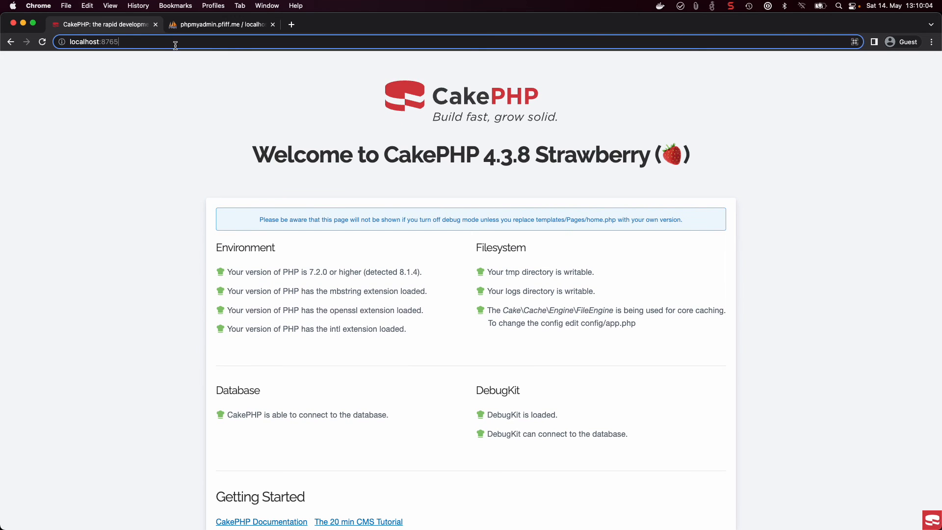
pyautogui.write('/categories')
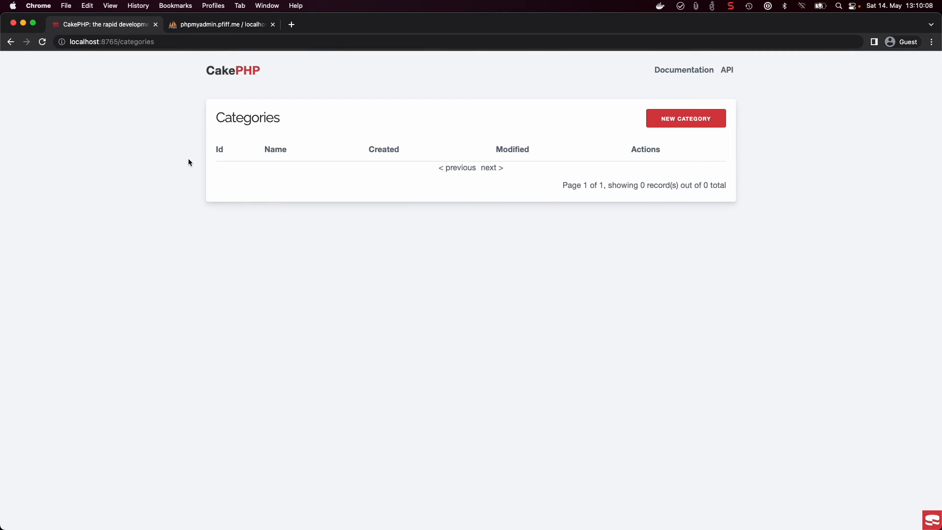
# Create category 'Test', edit its name to 'Test 123', then delete it
pyautogui.click(686, 118)
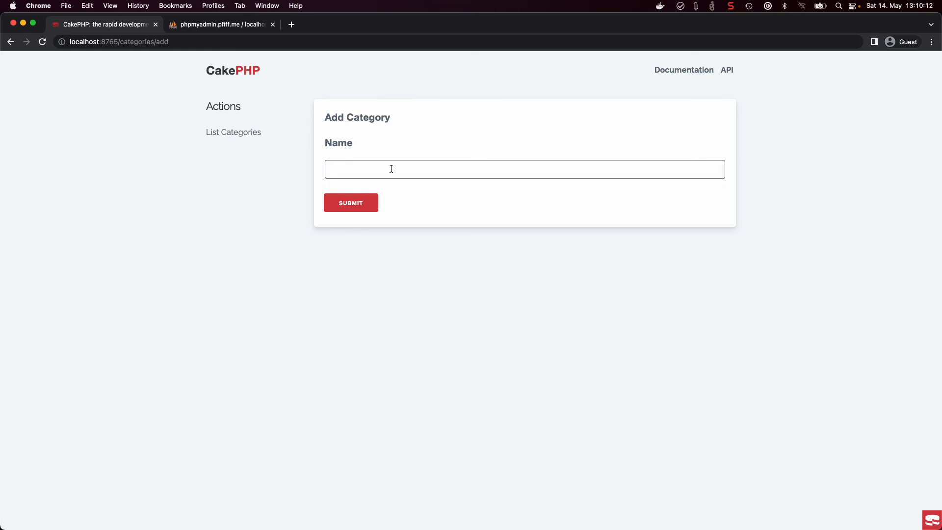
pyautogui.click(350, 203)
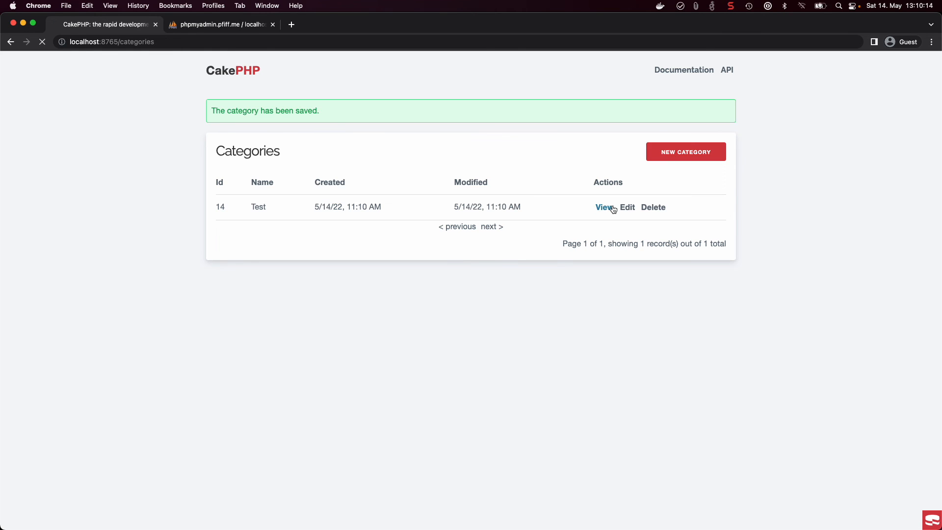
pyautogui.click(626, 207)
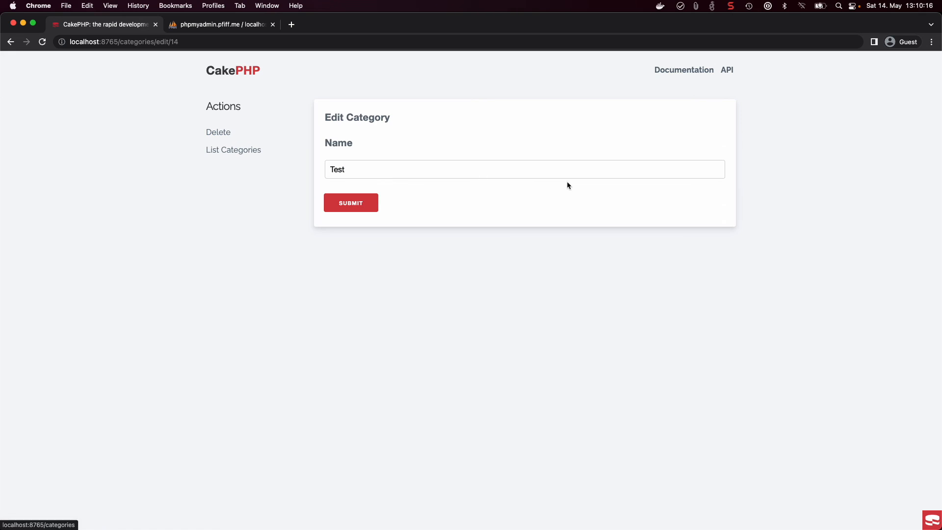
pyautogui.click(350, 203)
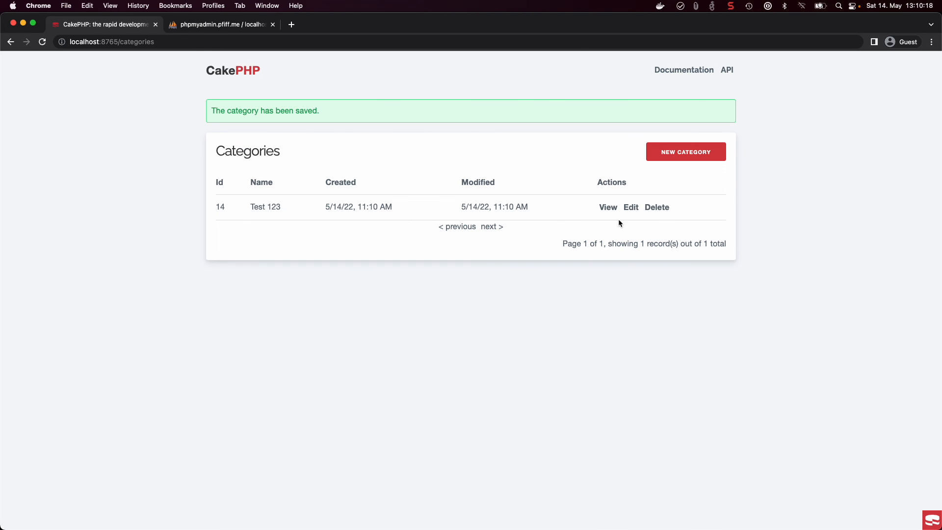
pyautogui.click(657, 207)
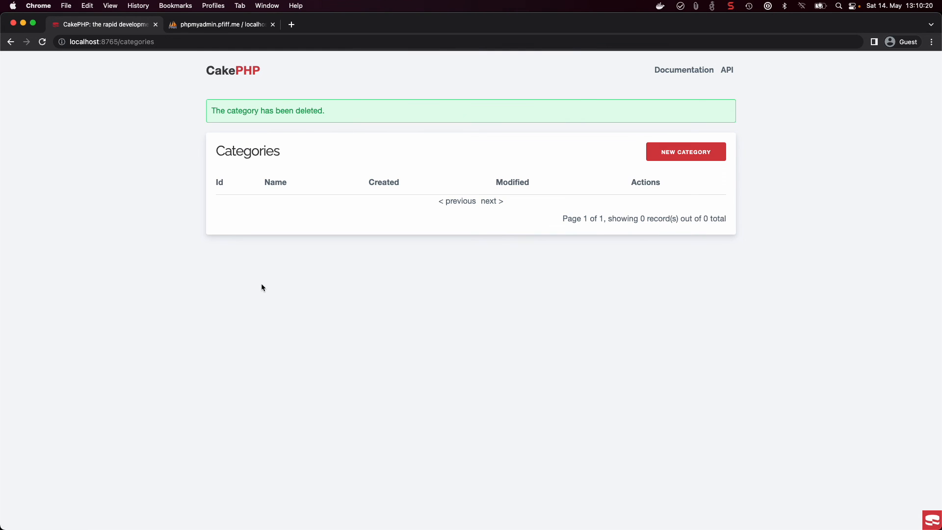
pyautogui.moveTo(270, 270)
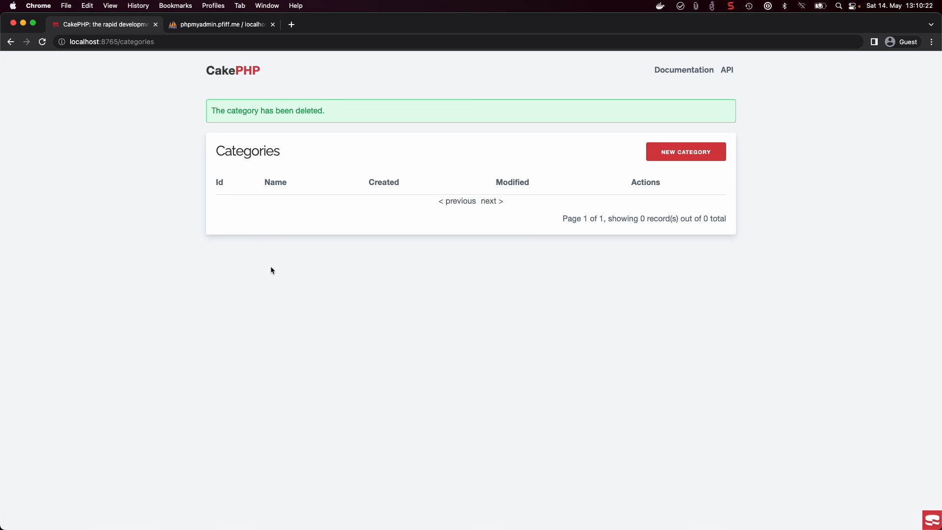